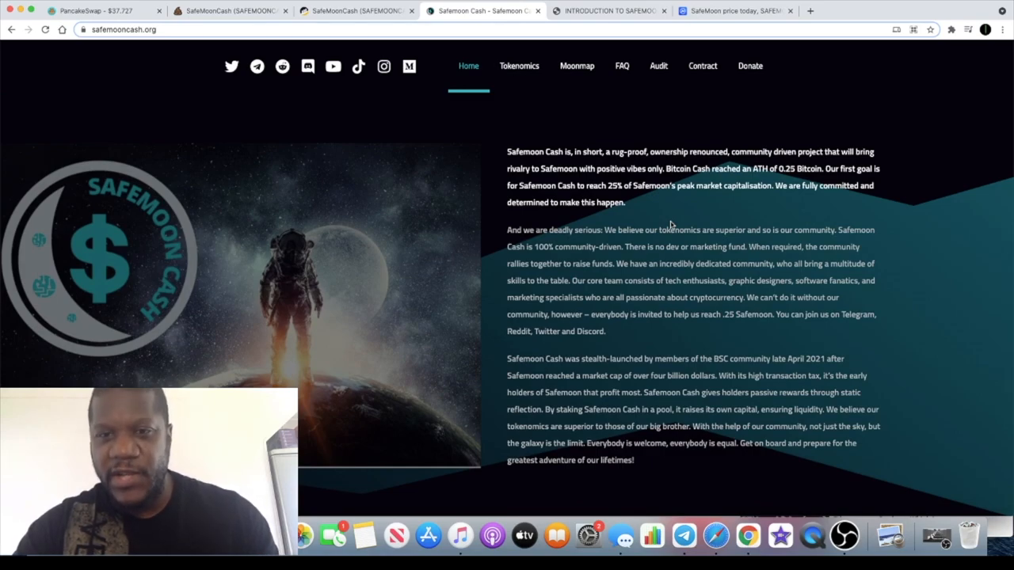
mouse_move(639, 195)
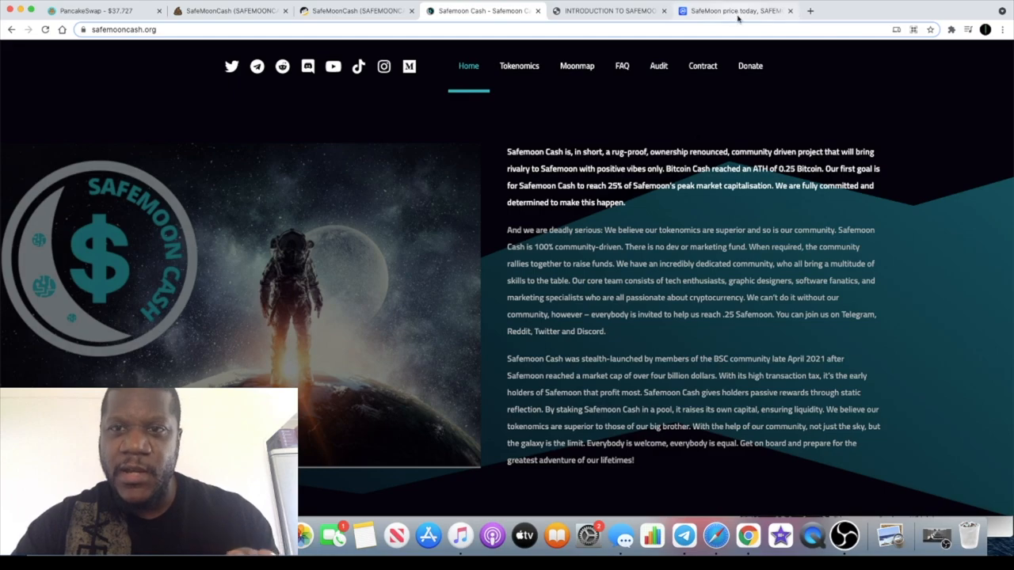
Step: Switch to the 'SafeMoon price today' CoinMarketCap tab and scroll to its price chart
click(735, 11)
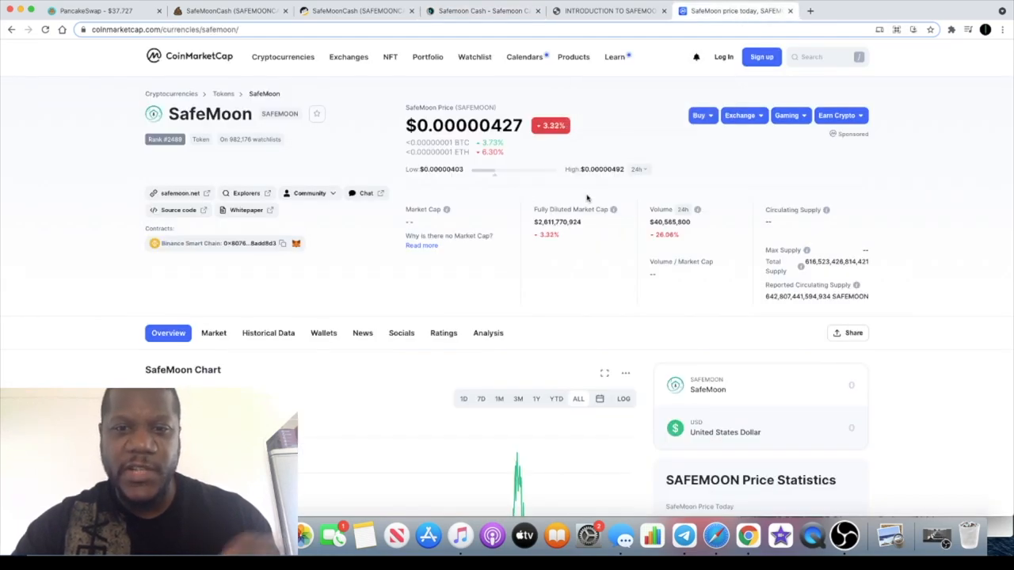
scroll(down, 3)
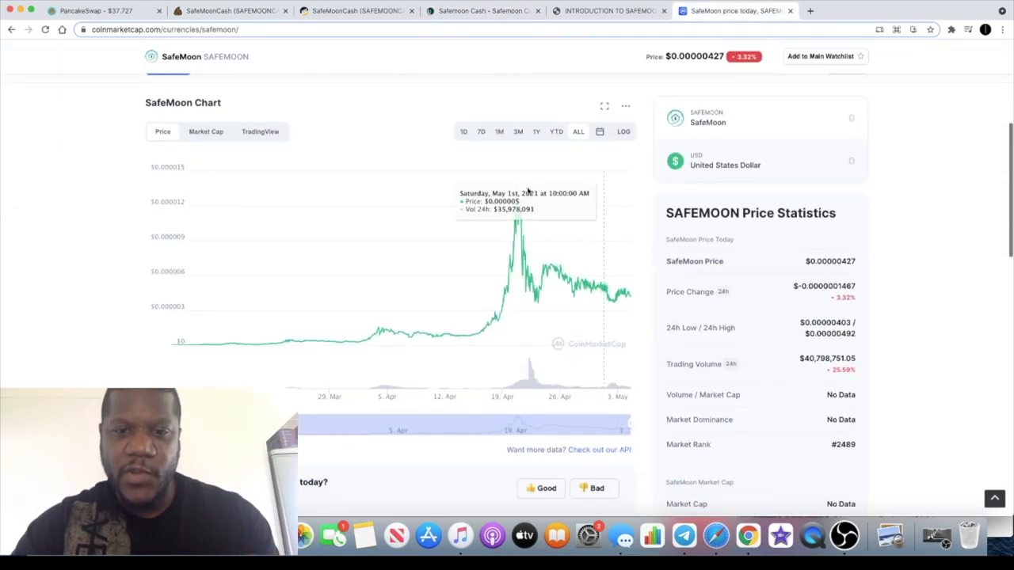
scroll(up, 3)
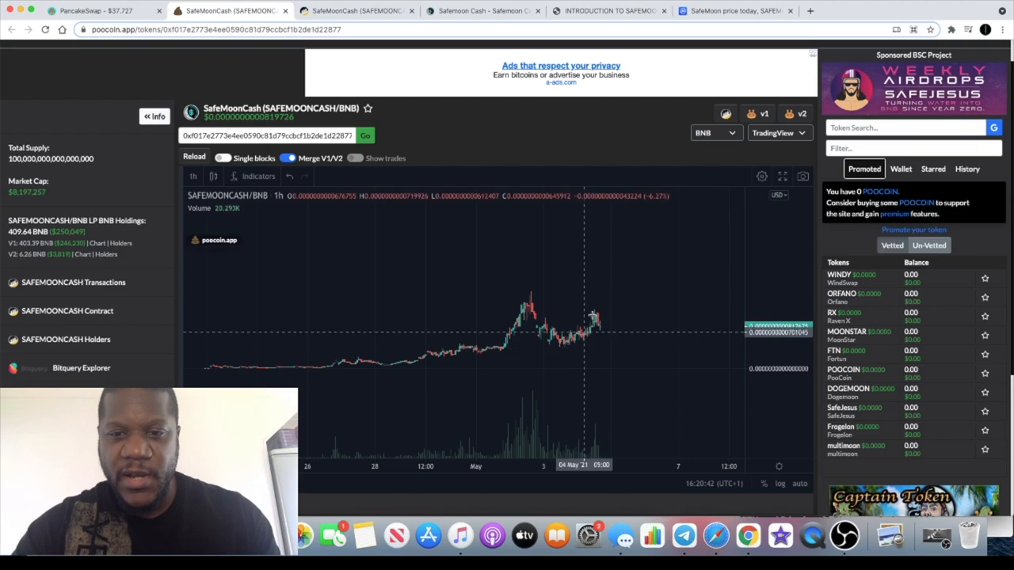
mouse_move(674, 176)
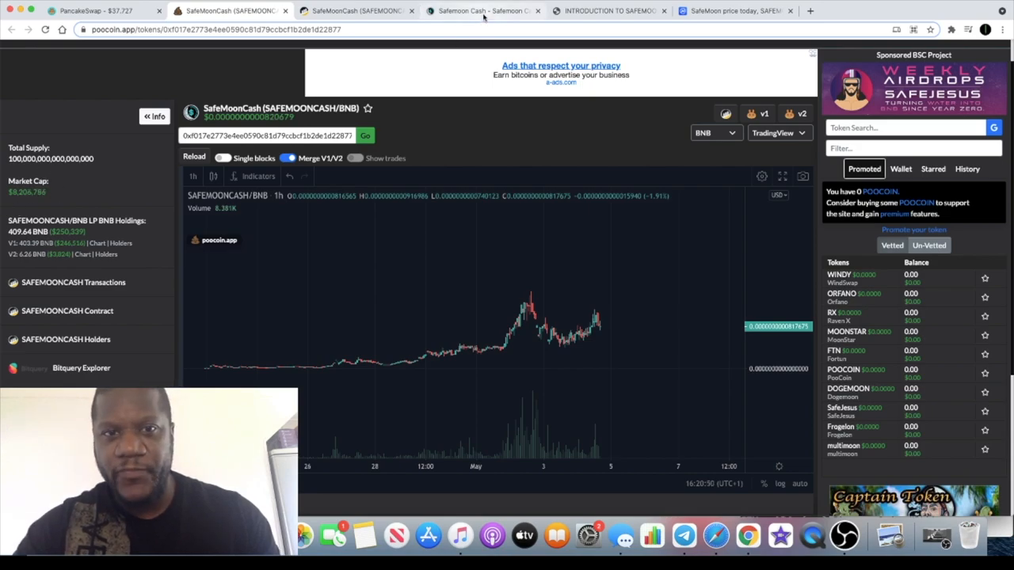
click(483, 10)
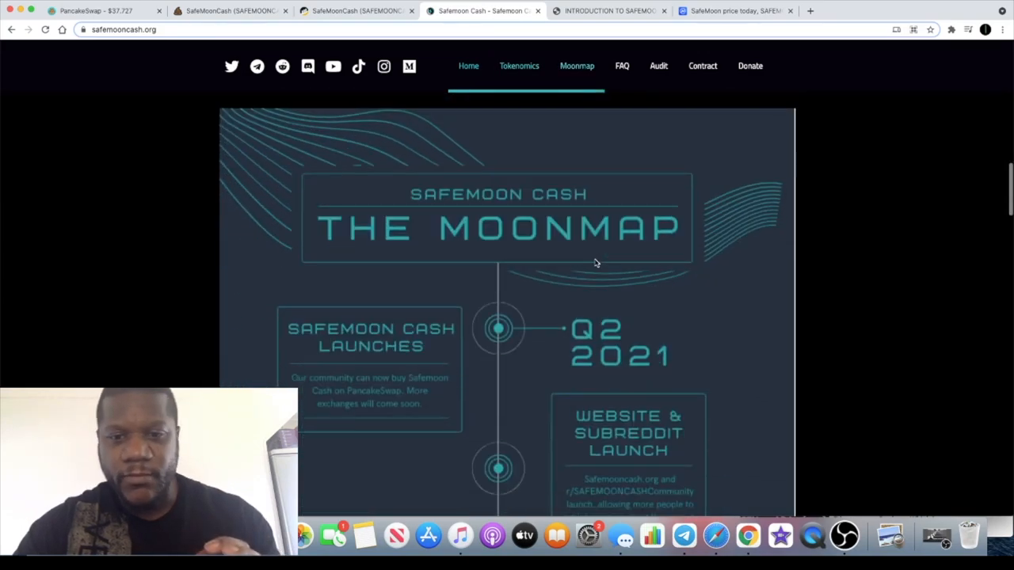
scroll(down, 3)
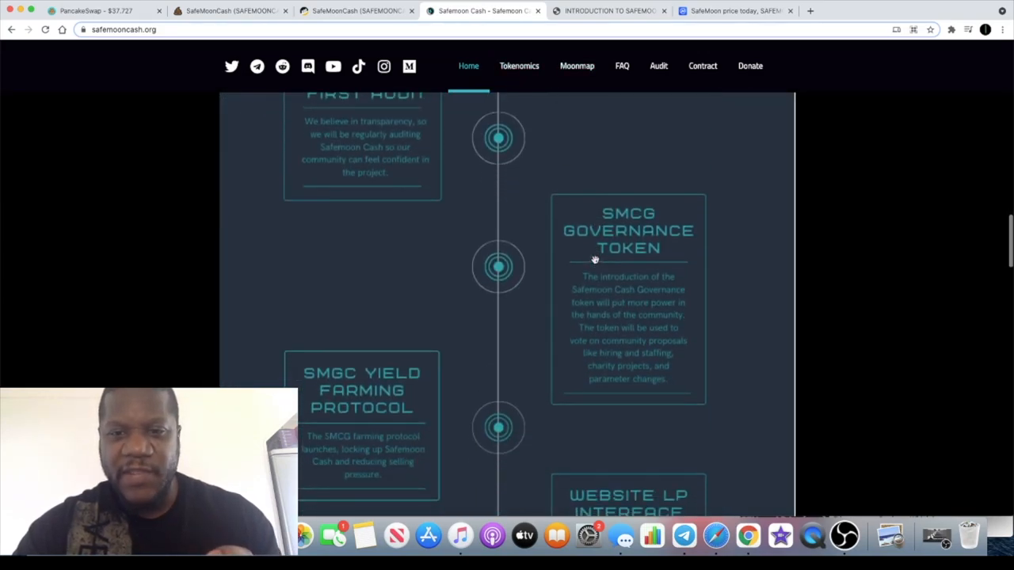
mouse_move(630, 317)
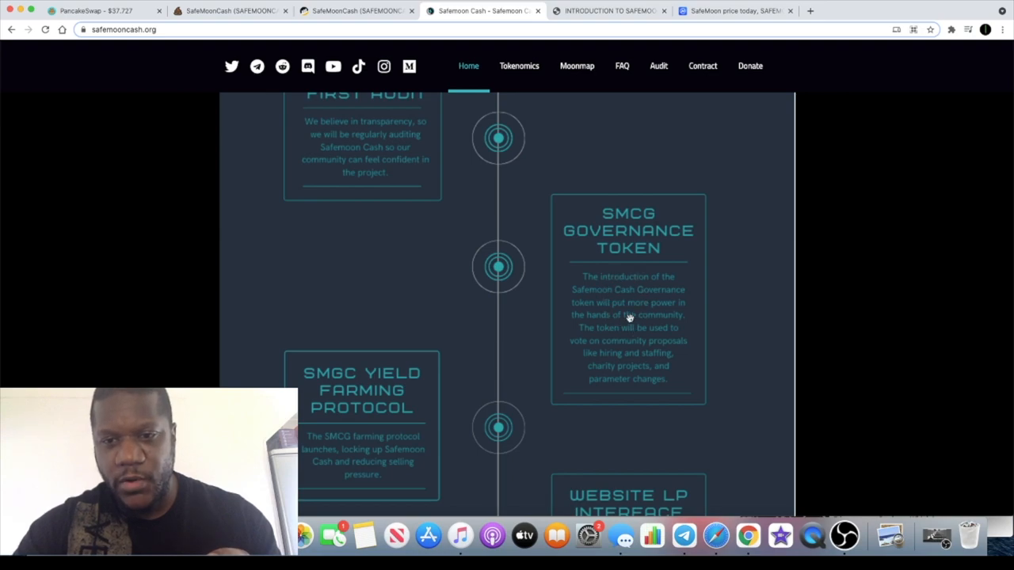
mouse_move(634, 267)
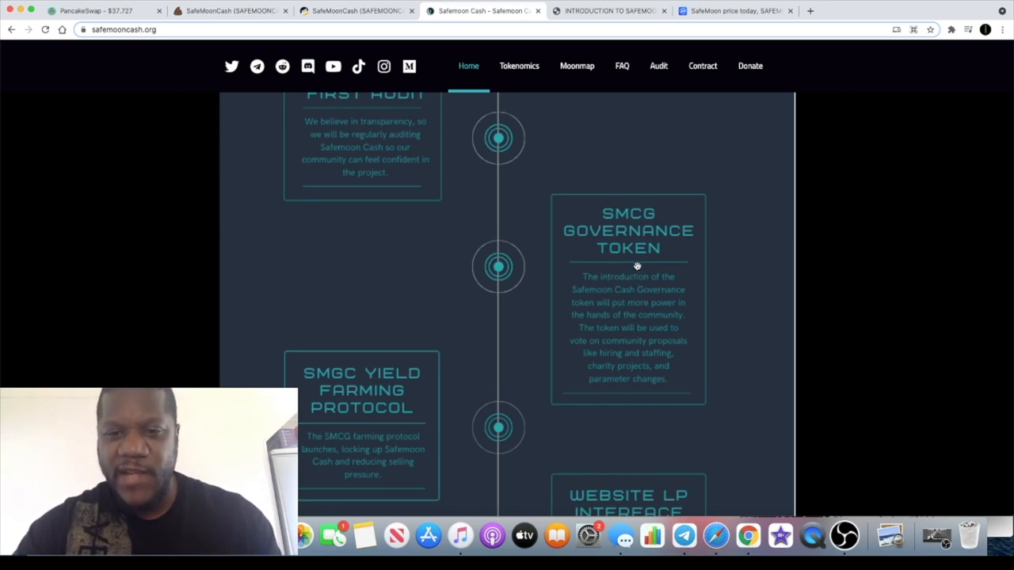
mouse_move(671, 326)
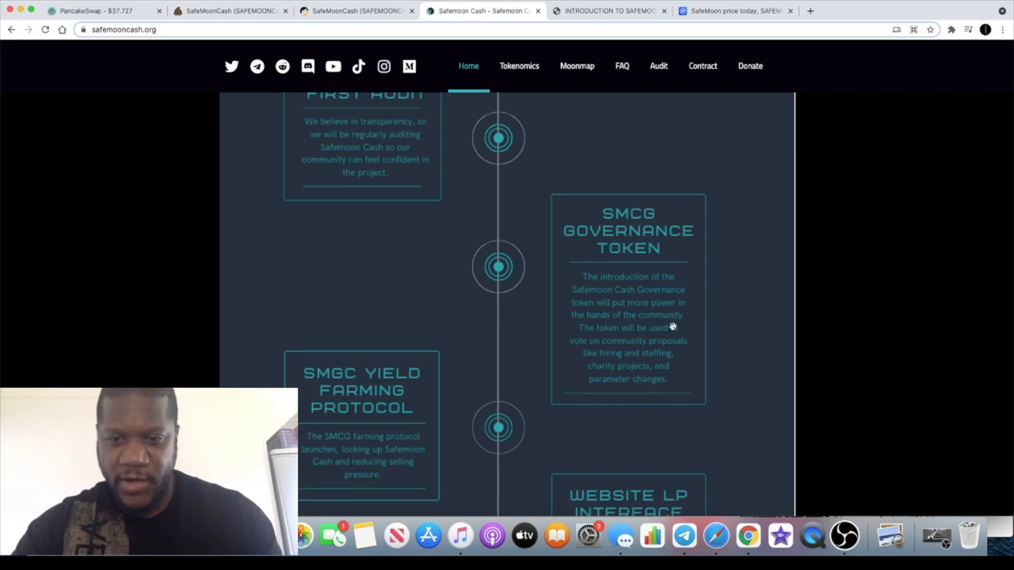
mouse_move(660, 338)
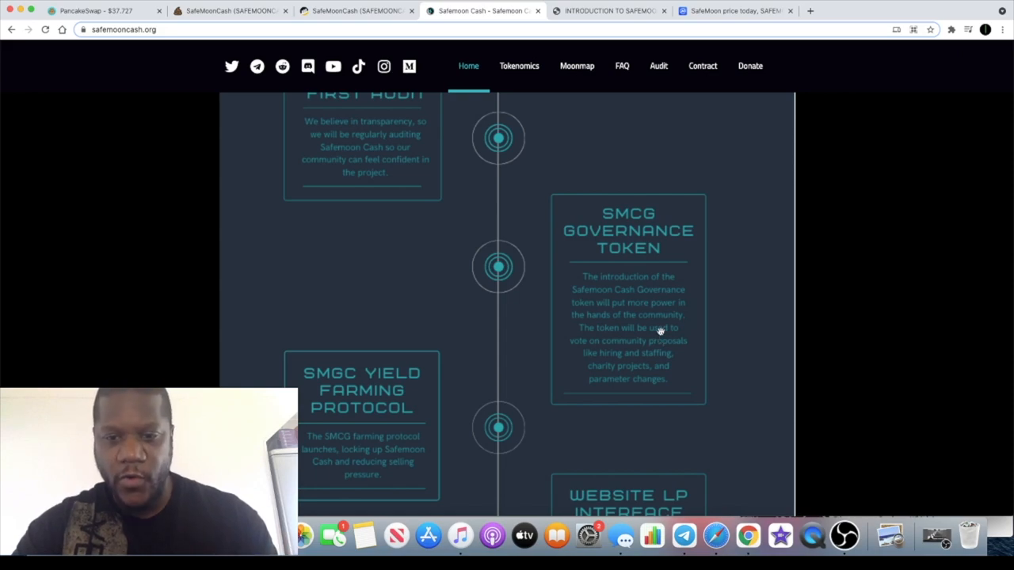
mouse_move(624, 307)
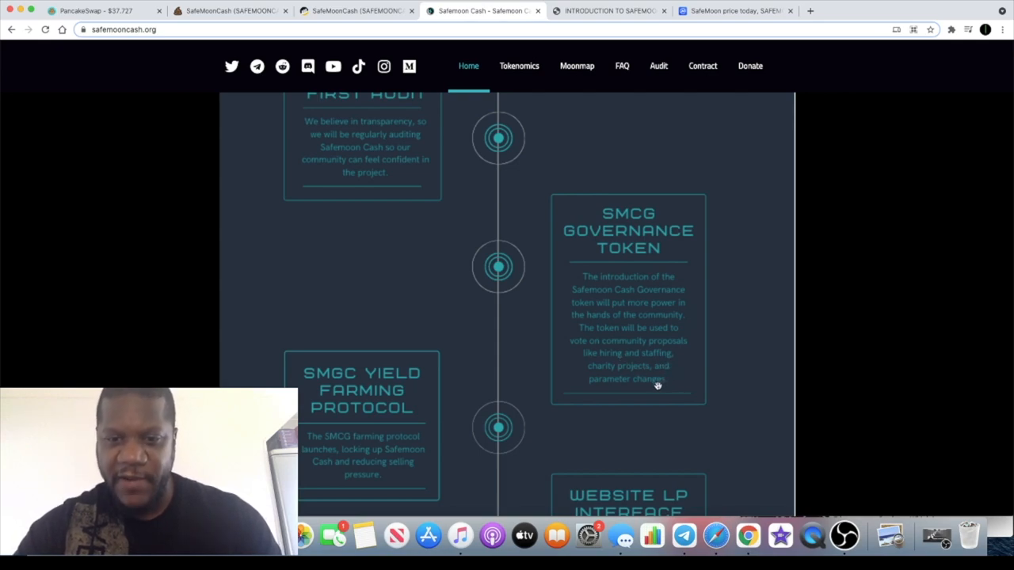
mouse_move(670, 347)
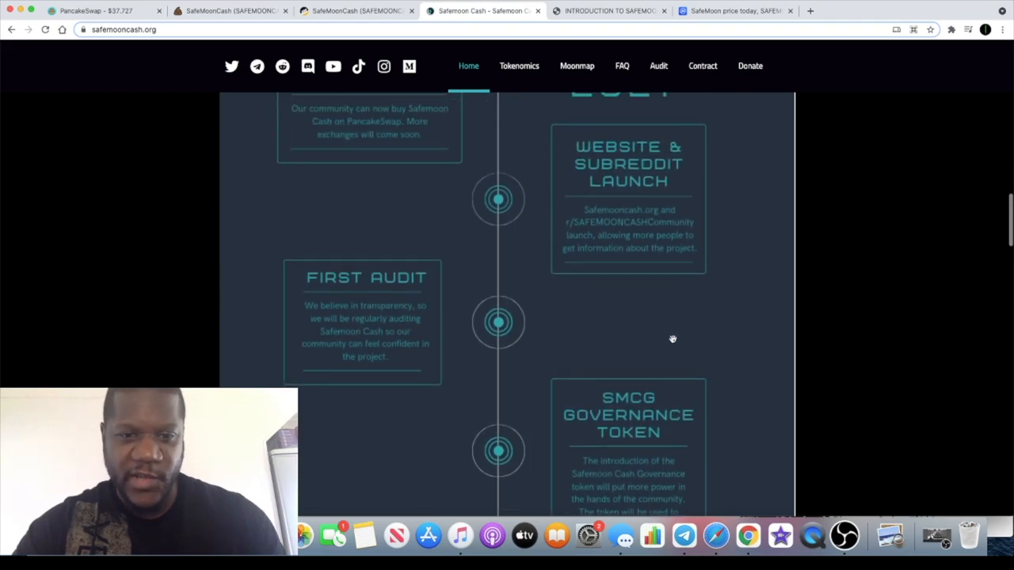
scroll(down, 3)
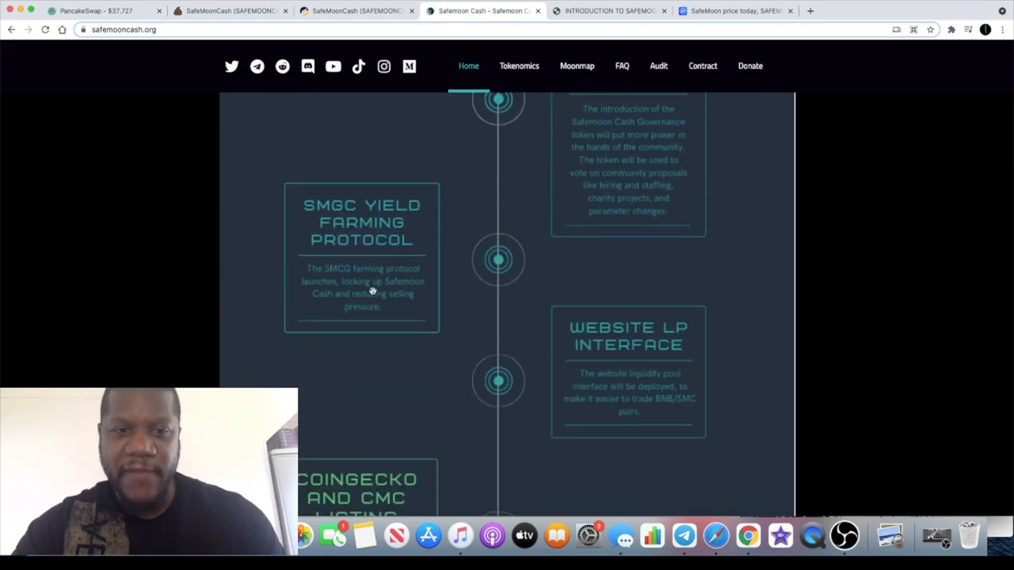
click(576, 66)
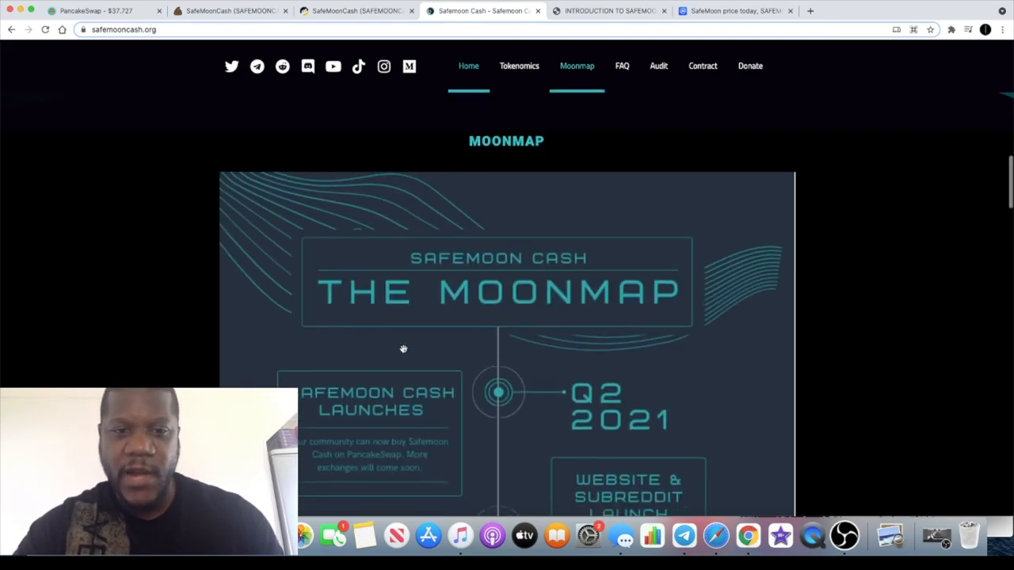
scroll(down, 3)
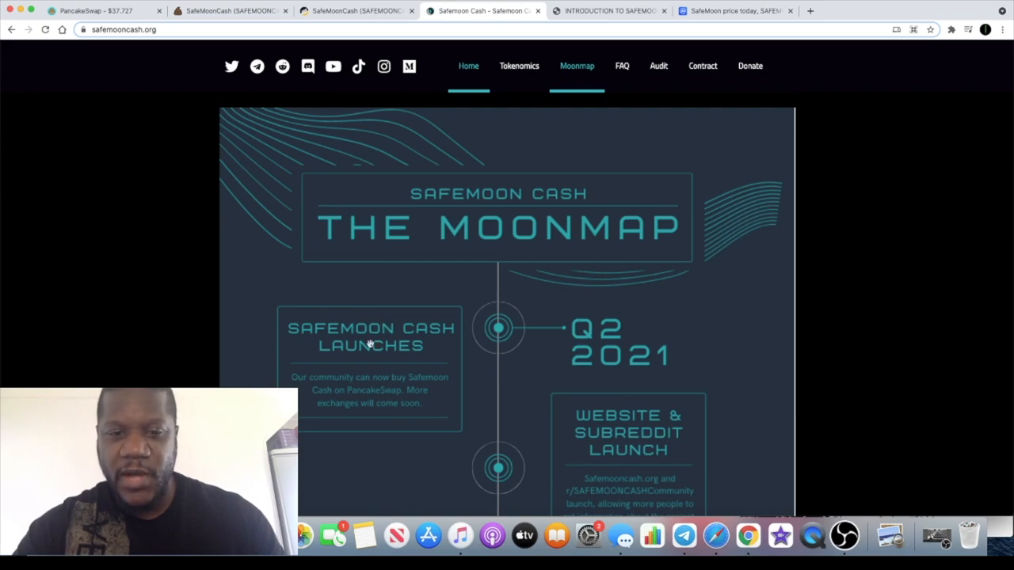
scroll(down, 3)
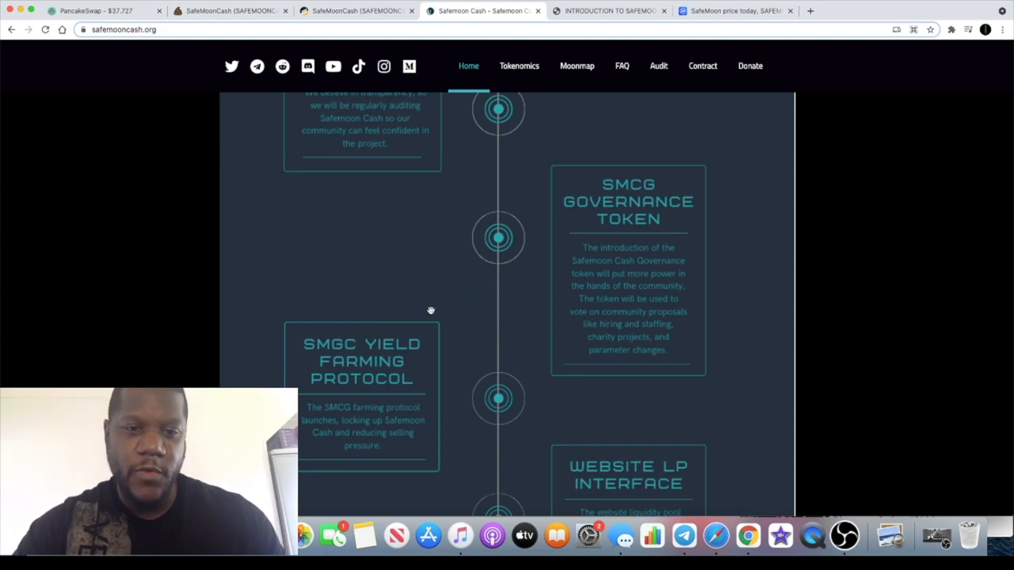
mouse_move(382, 399)
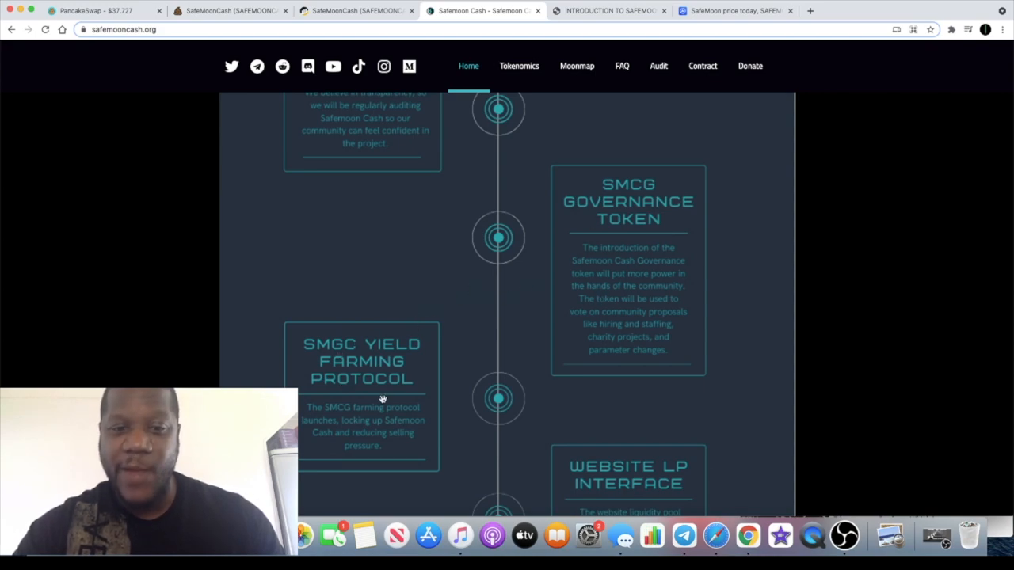
mouse_move(575, 217)
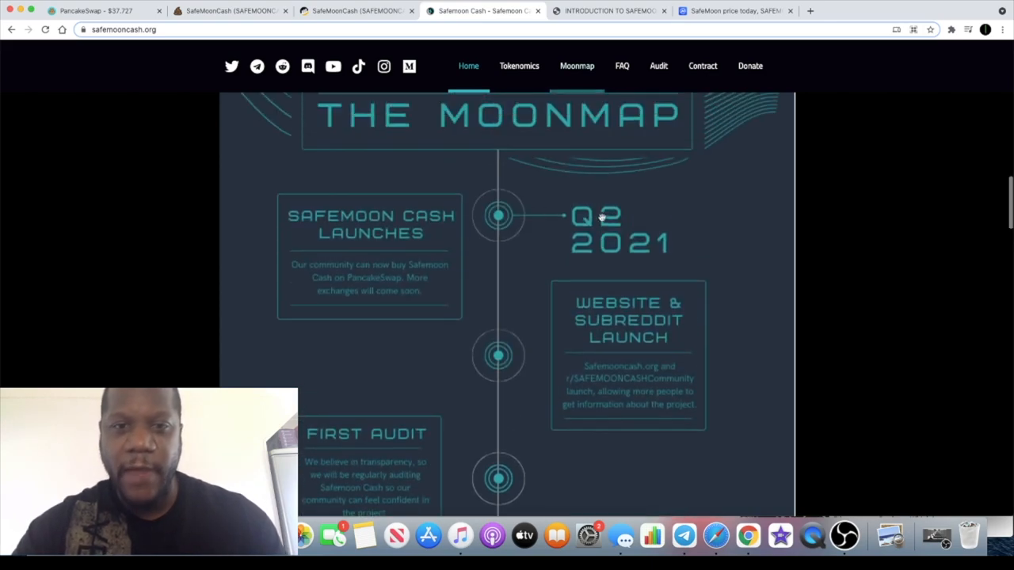
scroll(down, 3)
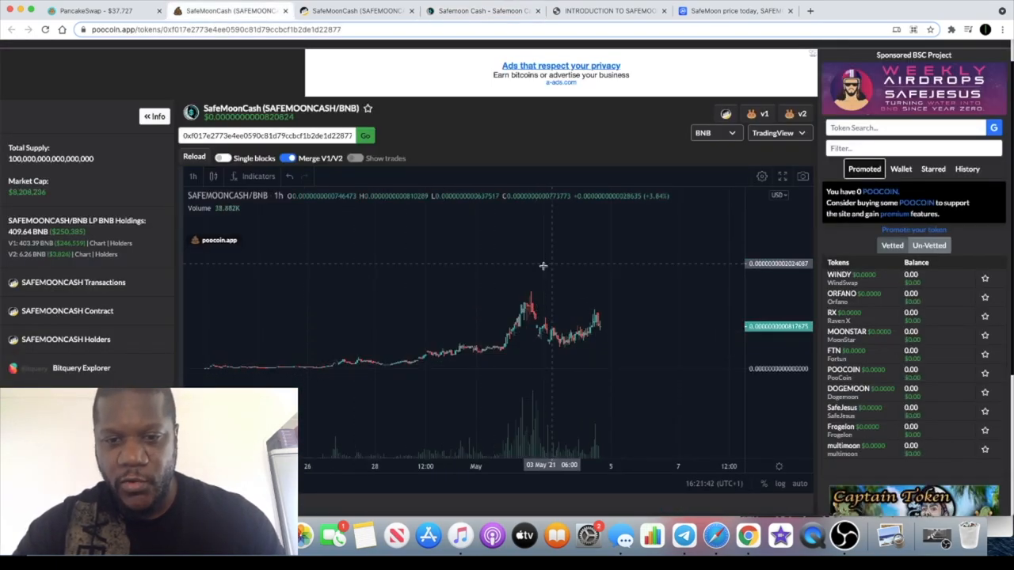
Step: Switch to the BscScan SafeMoonCash tab showing 11,986 holders and 32,918 transfers
click(356, 10)
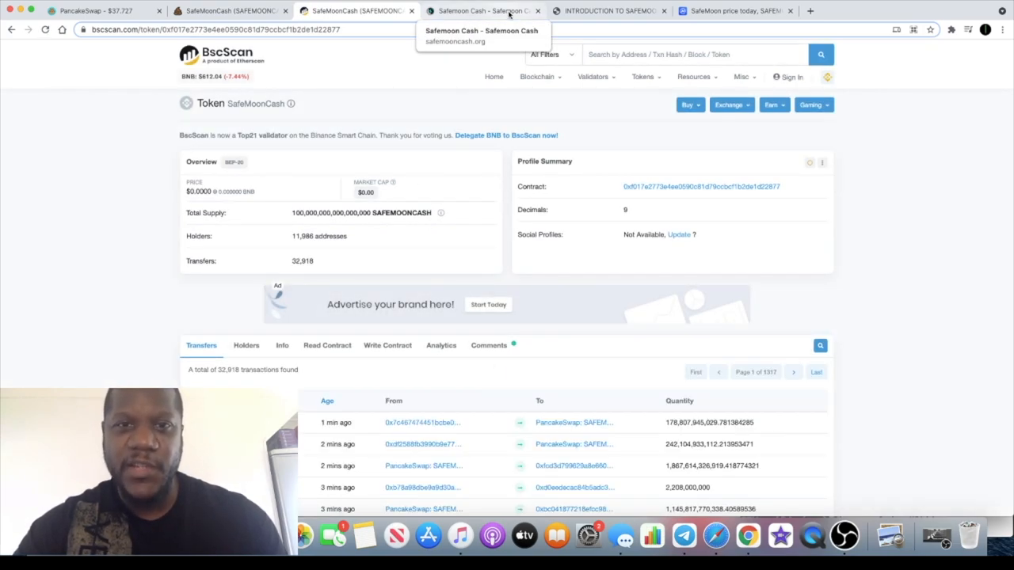
Step: Return to the Safemoon Cash site, scroll past the Q3 2021 Moonmap, and expand an FAQ answer
click(483, 10)
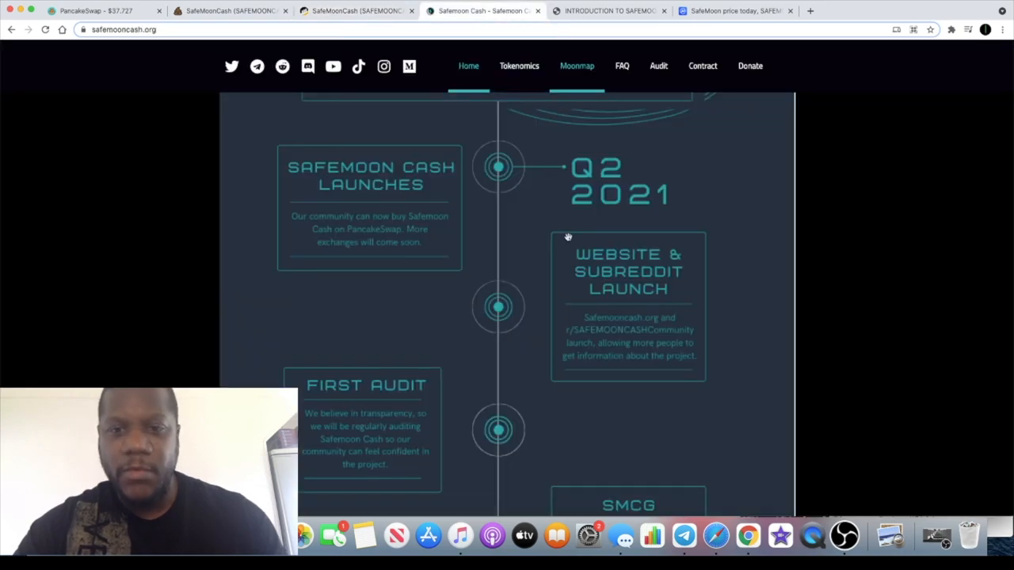
scroll(down, 3)
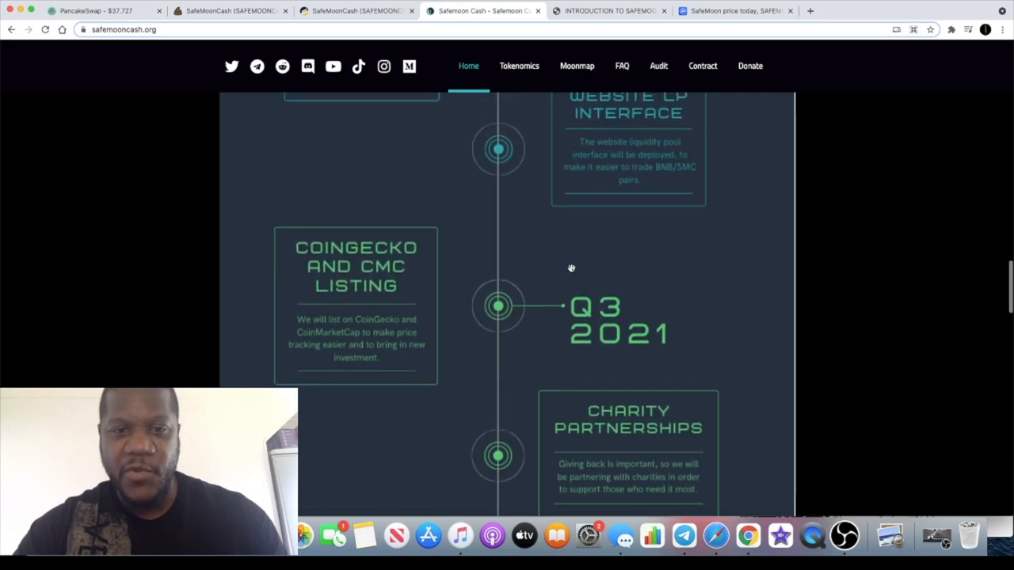
scroll(down, 3)
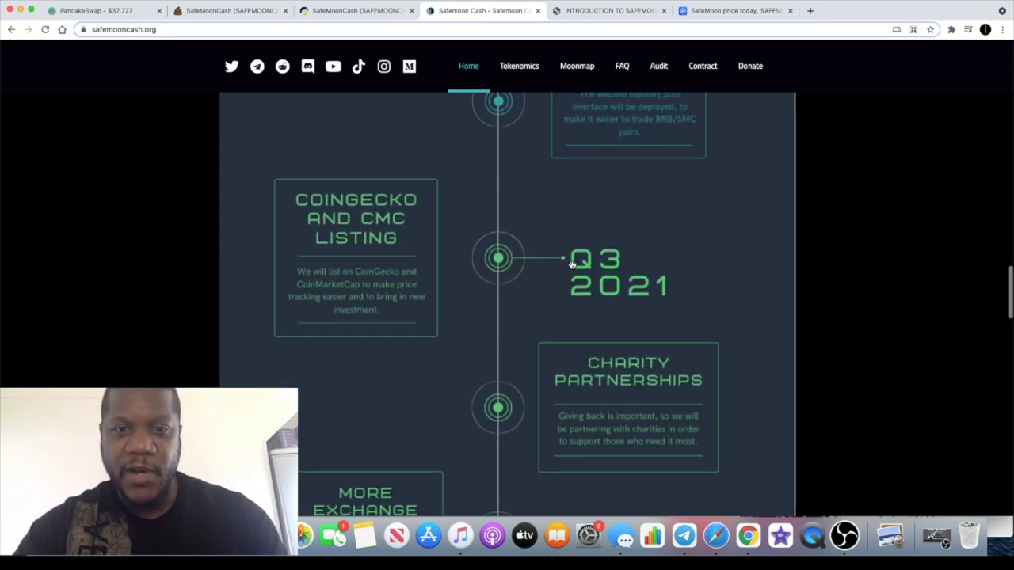
scroll(down, 3)
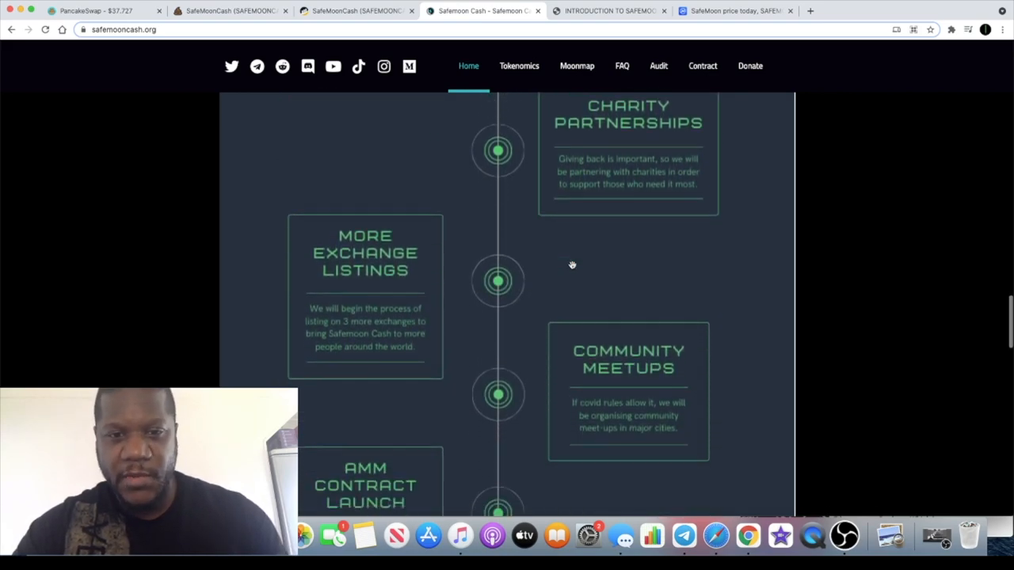
click(622, 66)
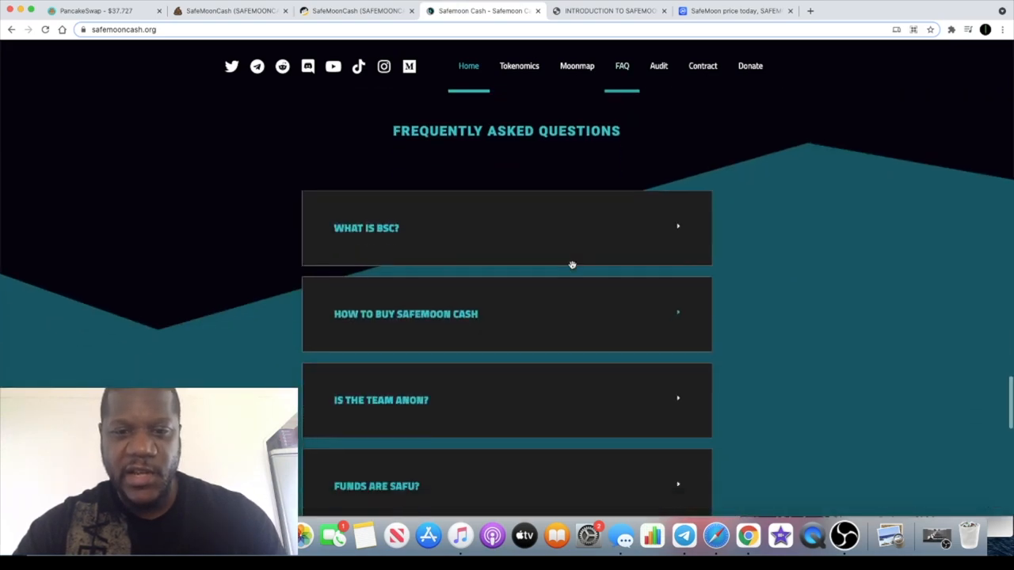
Step: Read the launch and maximum transaction limit FAQ answers, then switch to the Medium article
scroll(down, 3)
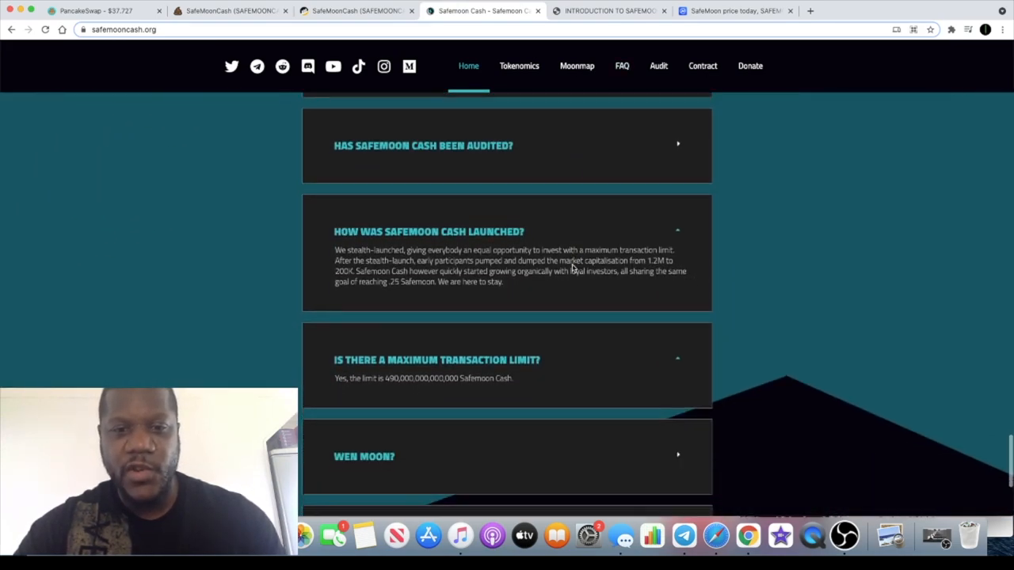
scroll(down, 3)
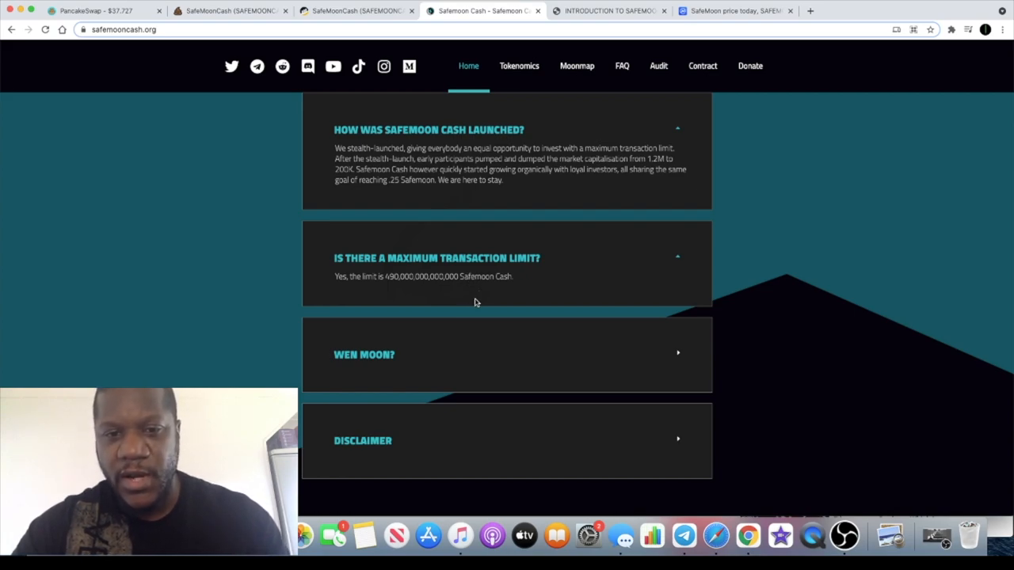
mouse_move(445, 292)
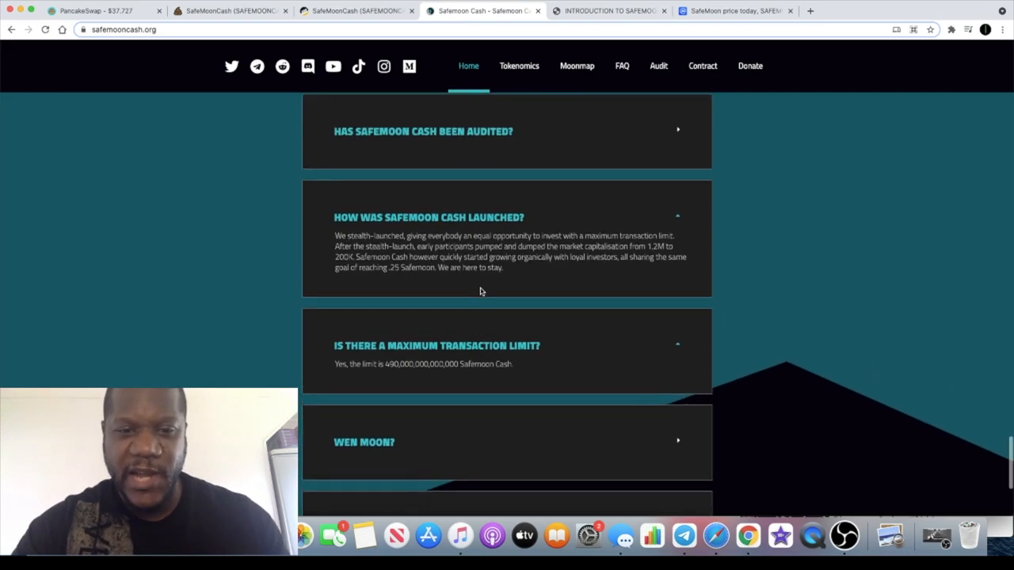
scroll(down, 3)
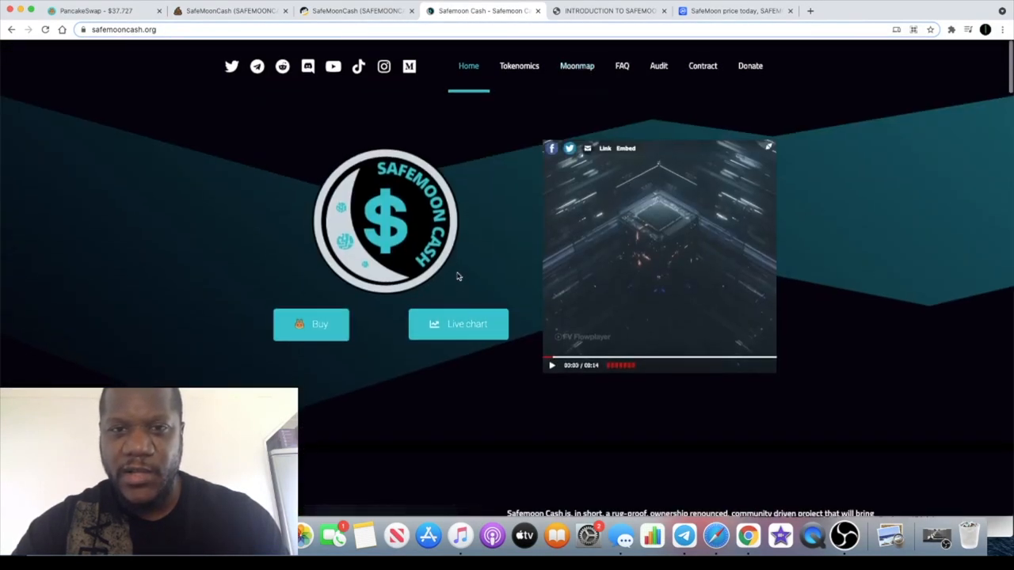
mouse_move(610, 10)
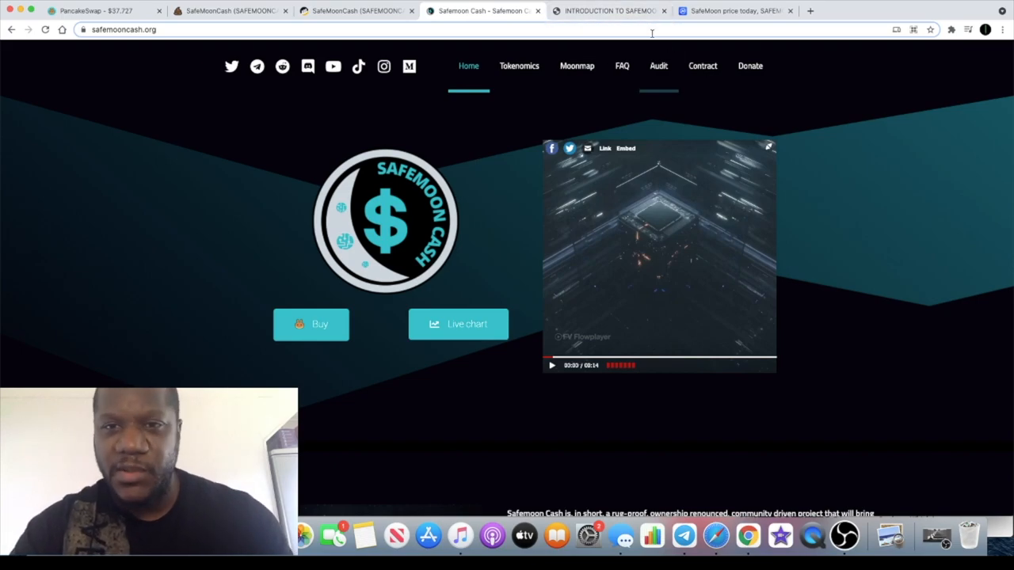
click(610, 10)
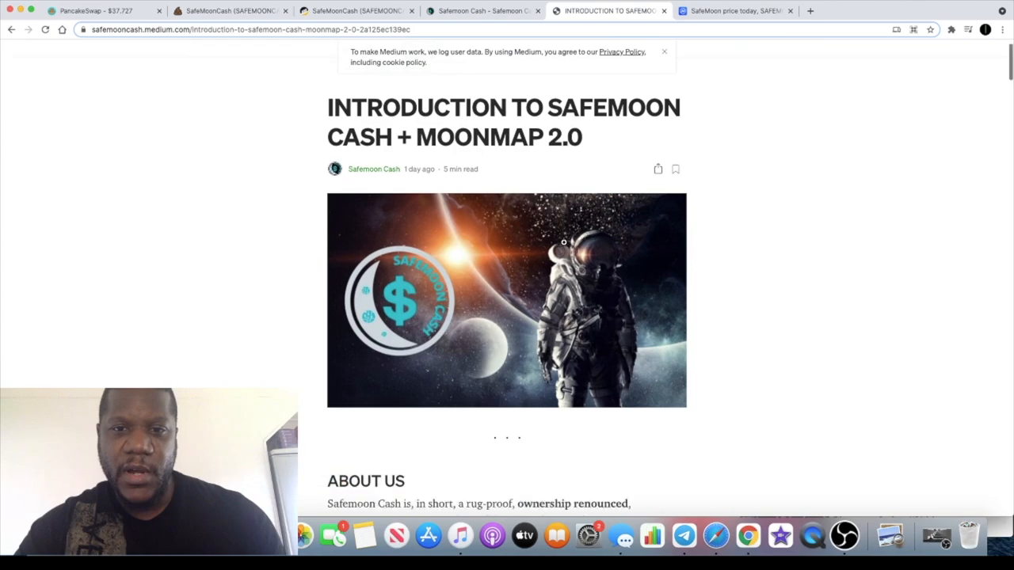
Step: Scroll the Medium article to the 'Why SafeMoon Cash?' SafeMoon comparison infographic
scroll(down, 3)
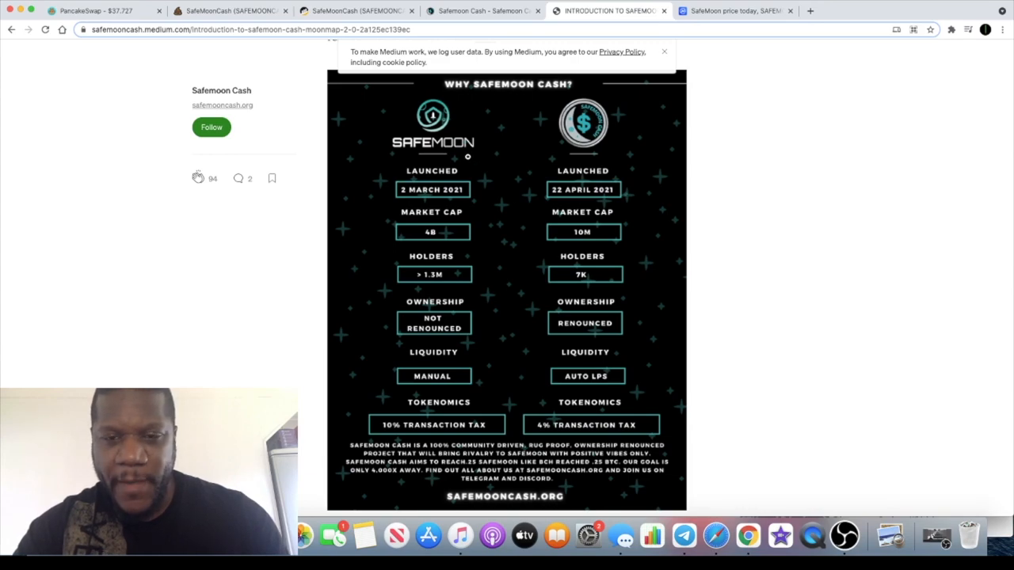
mouse_move(473, 195)
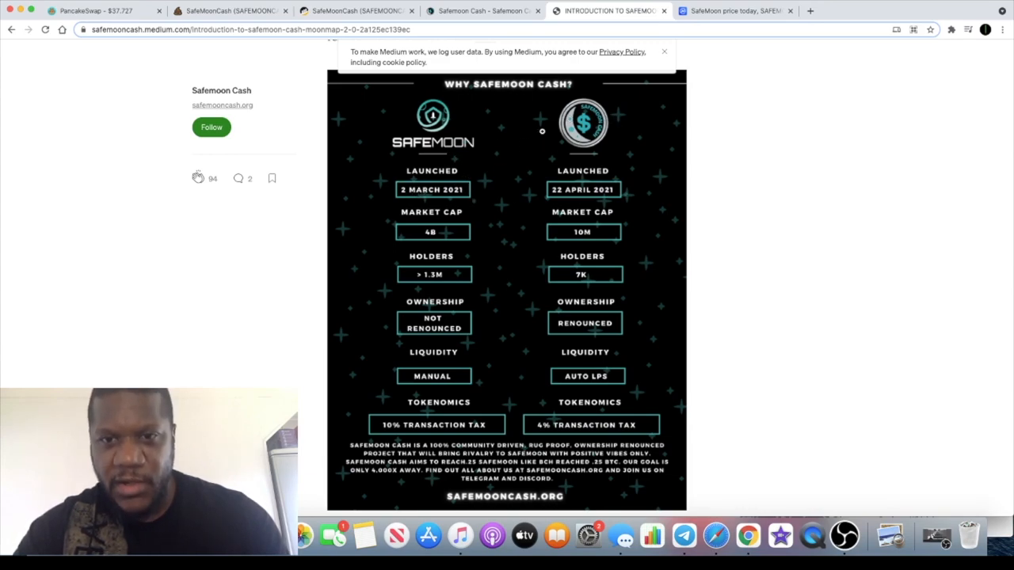
mouse_move(515, 188)
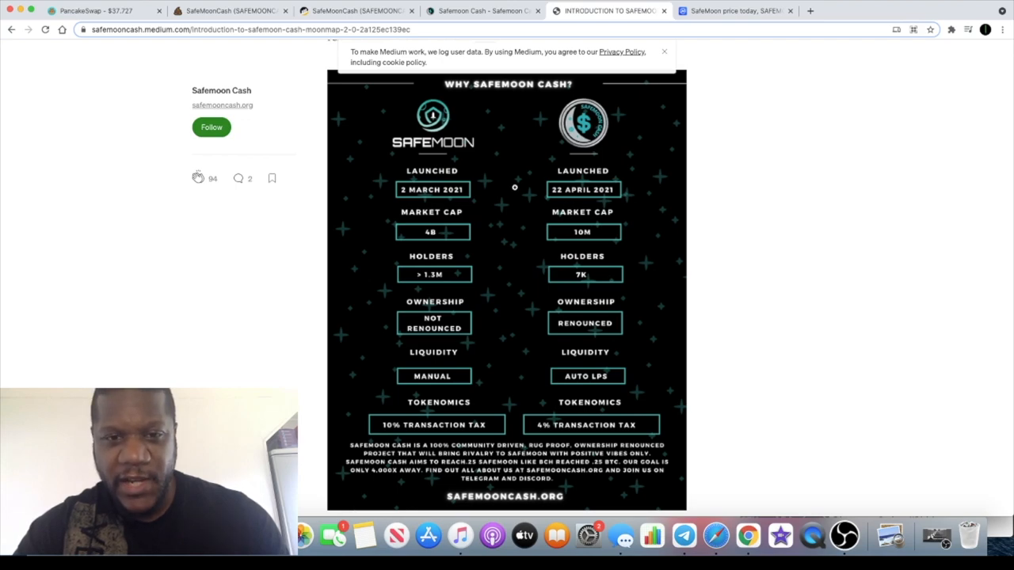
mouse_move(411, 205)
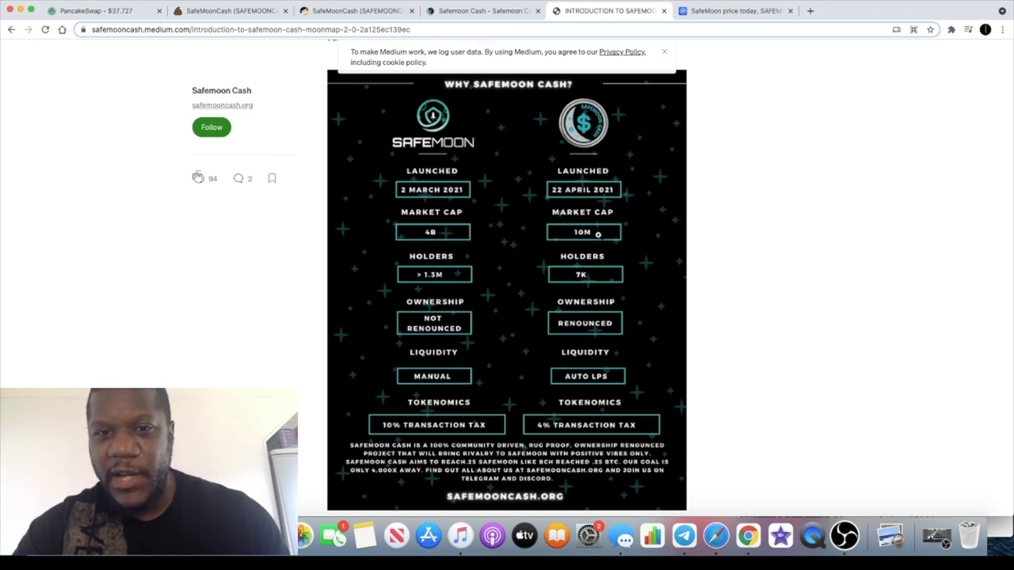
mouse_move(590, 232)
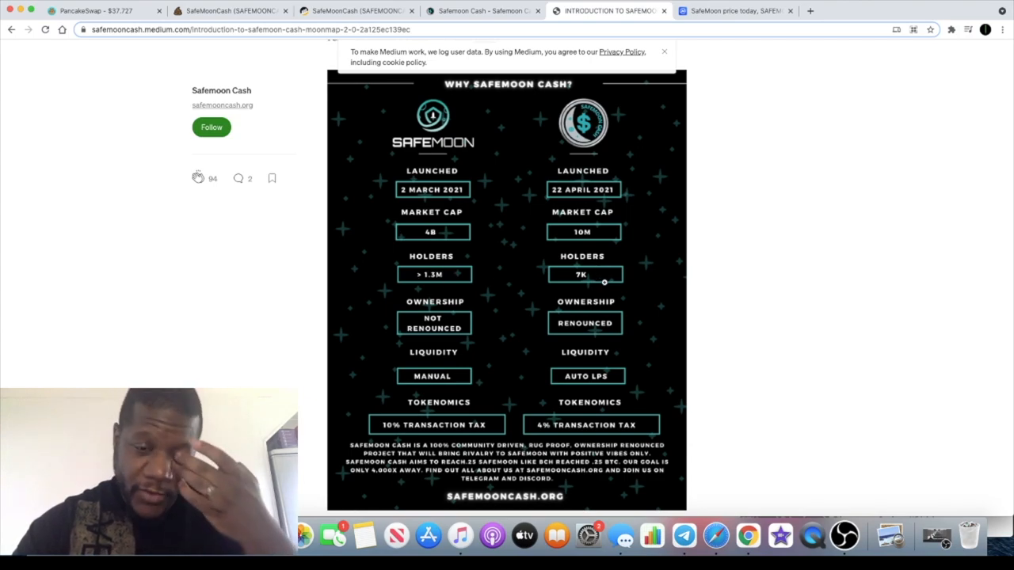
mouse_move(425, 307)
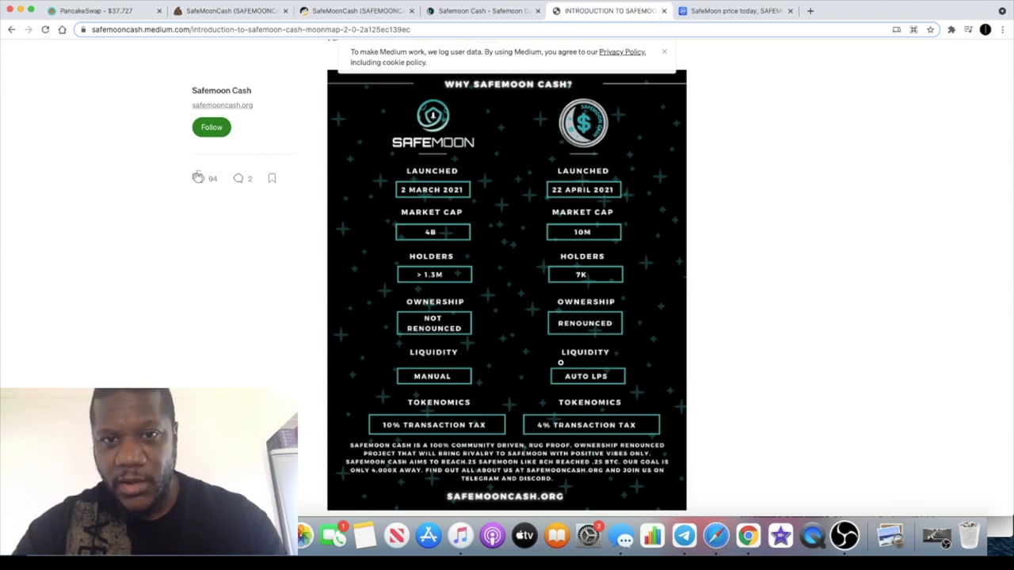
scroll(down, 3)
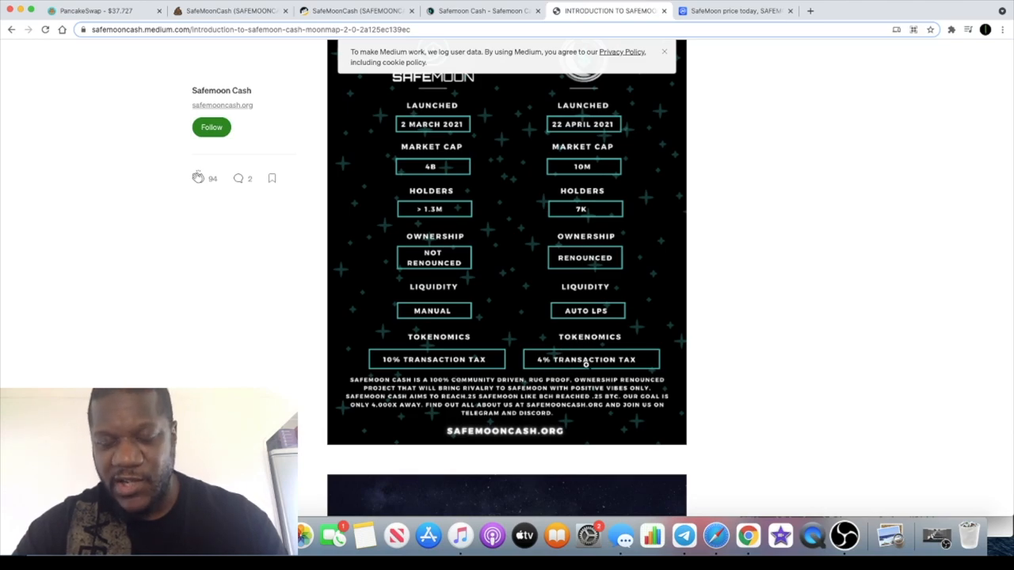
scroll(down, 3)
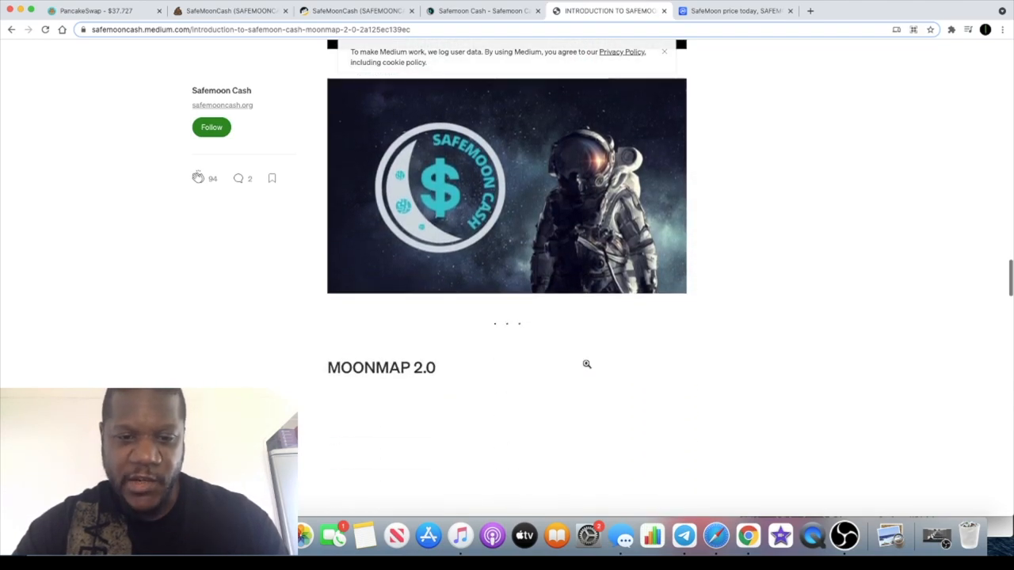
Step: Scroll through the Moonmap 2.0 and 'Our First 10 Days' sections to the article's end
scroll(down, 3)
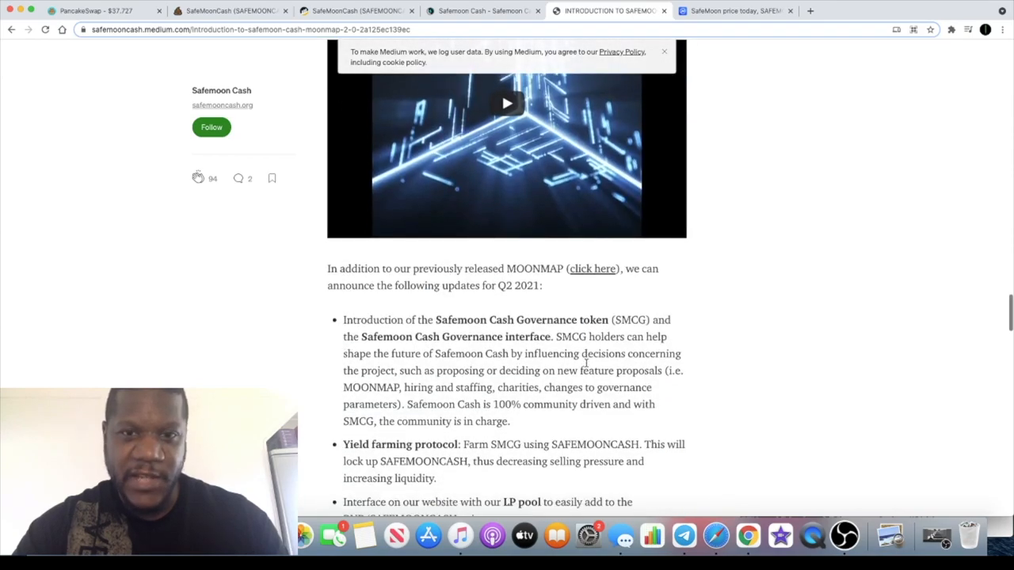
scroll(down, 3)
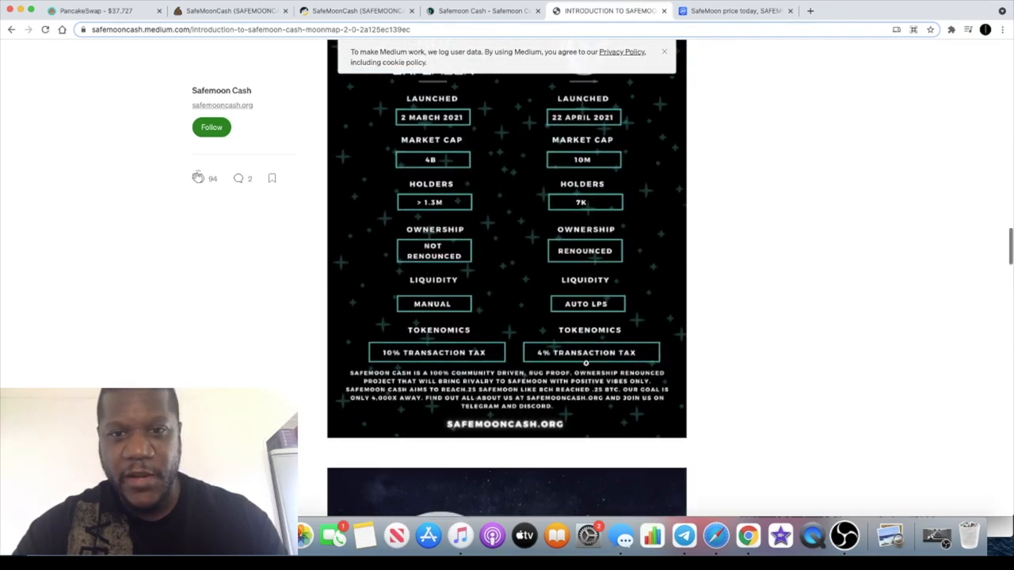
scroll(down, 3)
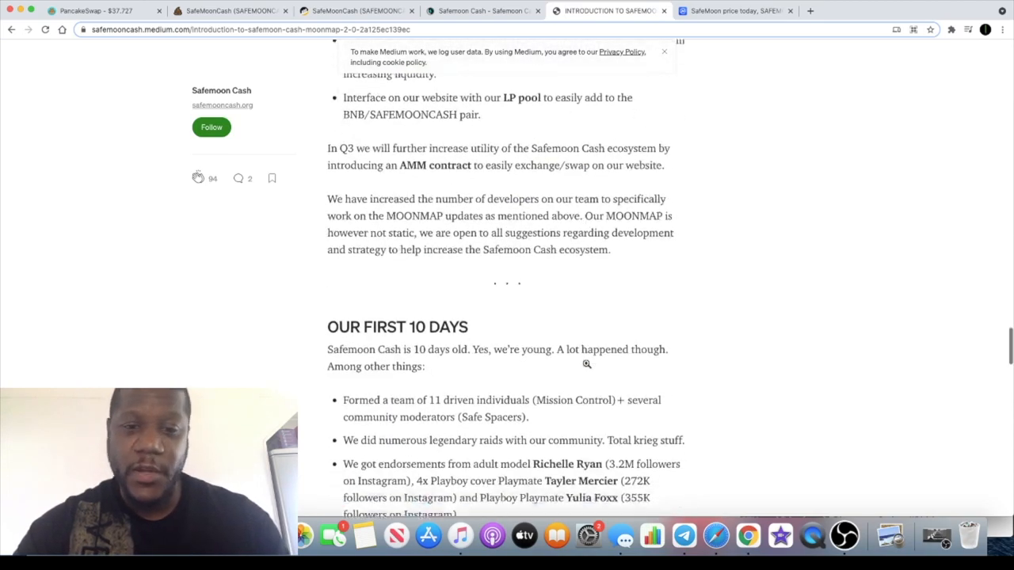
scroll(down, 3)
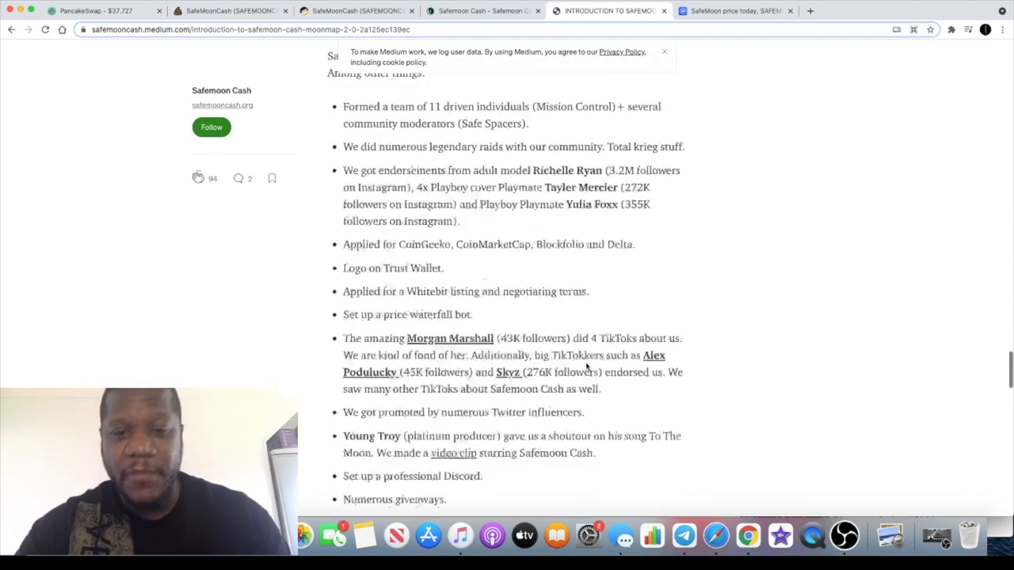
scroll(down, 3)
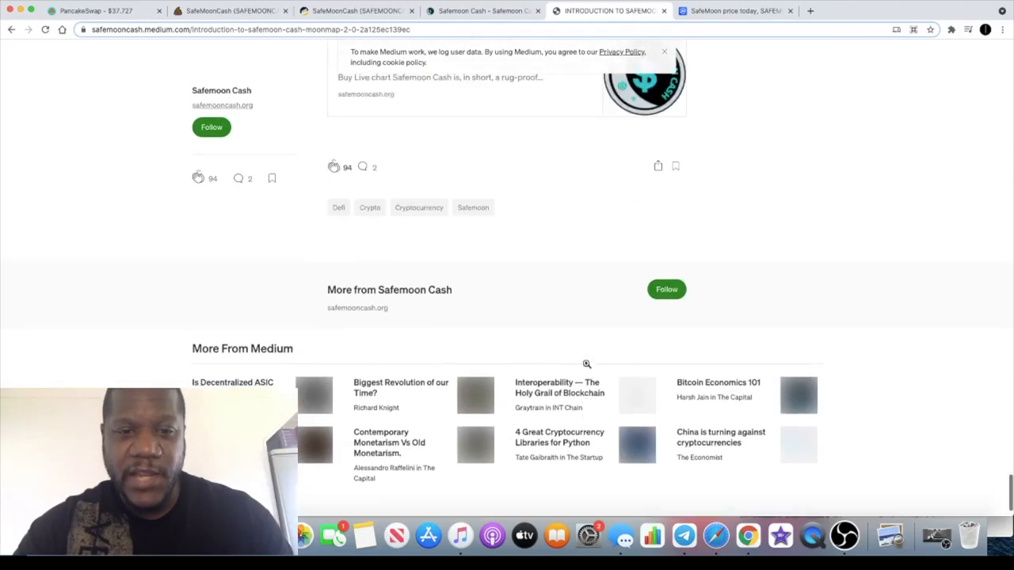
scroll(up, 3)
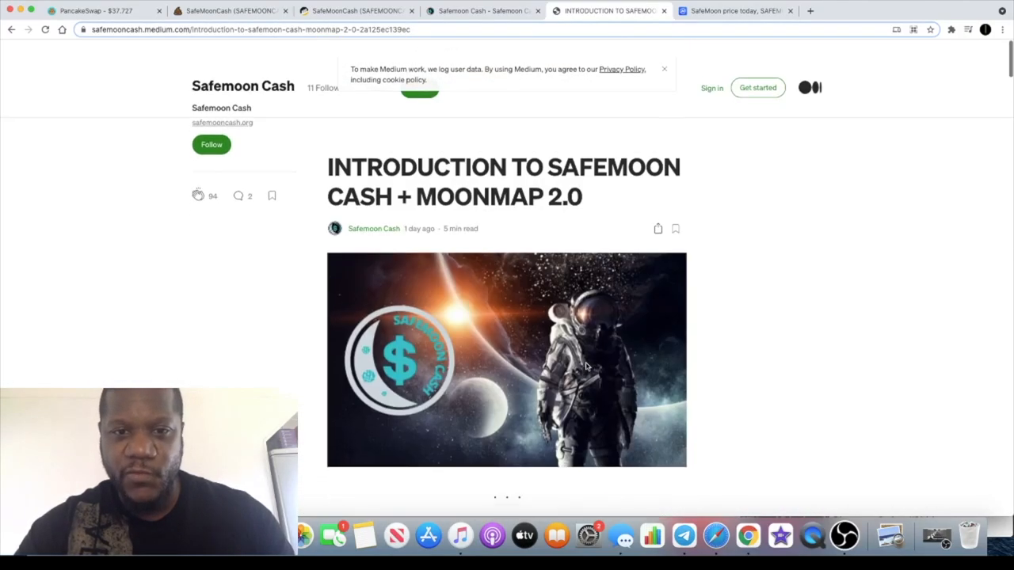
scroll(down, 3)
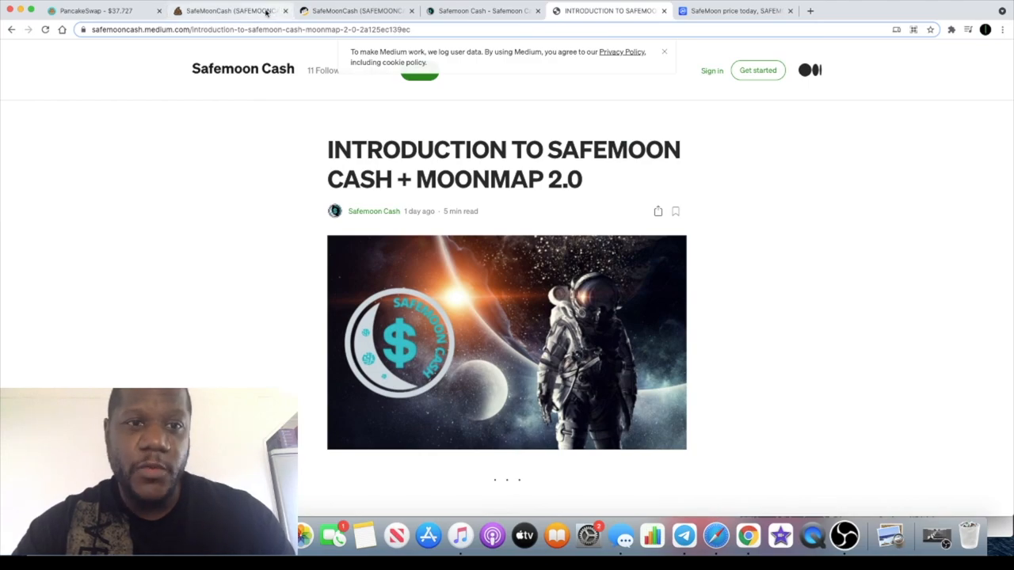
Step: Switch to the Poocoin tab showing the SafeMoonCash/BNB price chart and LP holdings
click(230, 11)
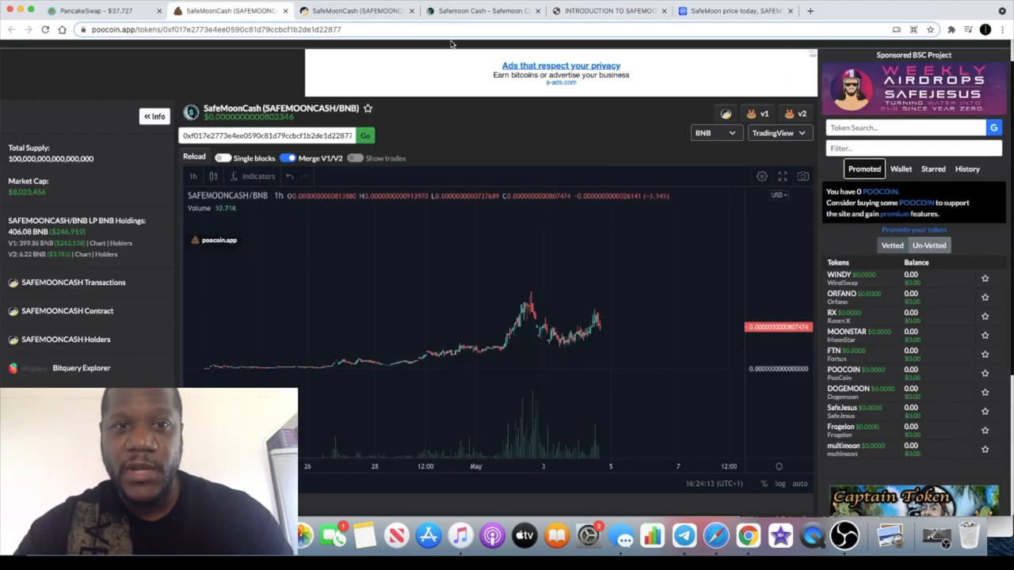
mouse_move(481, 10)
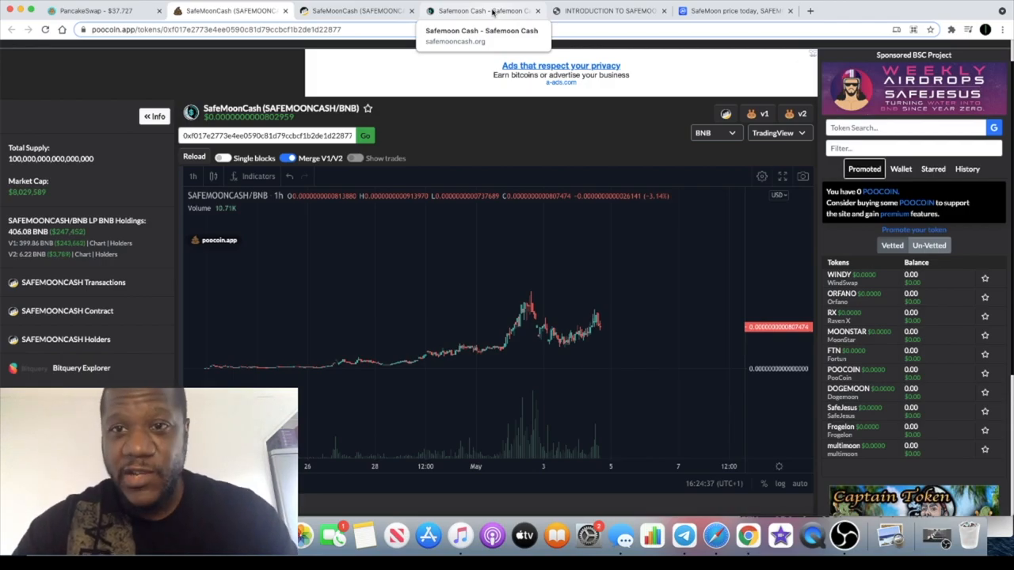
mouse_move(794, 370)
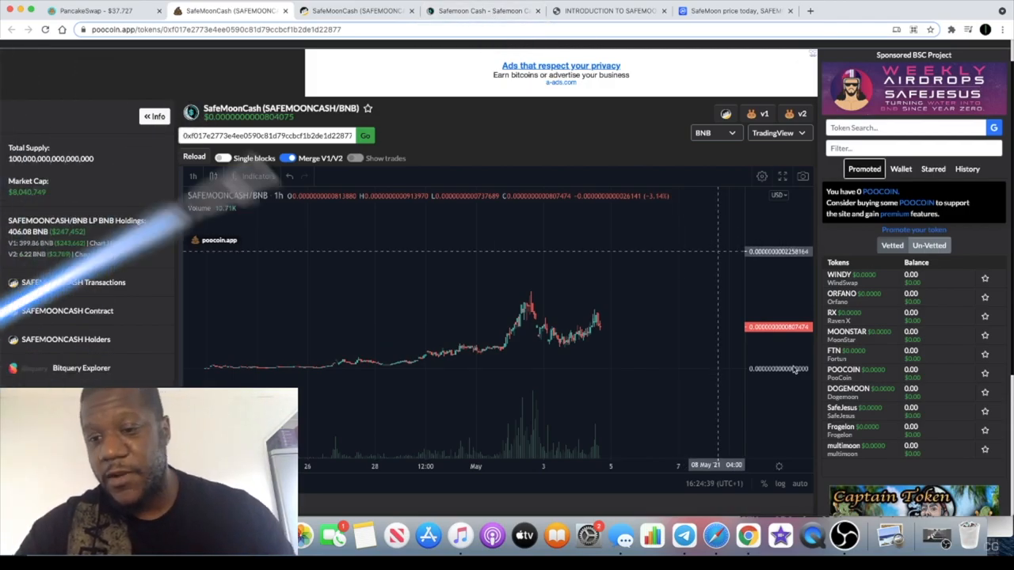